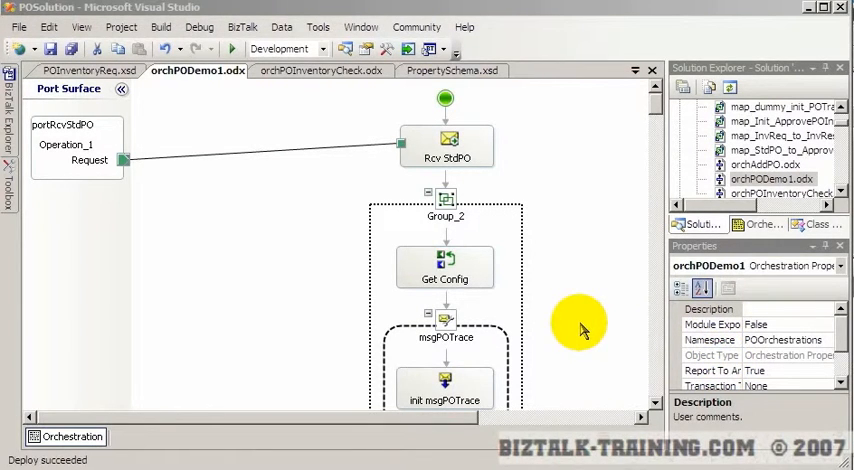
pyautogui.moveTo(604, 248)
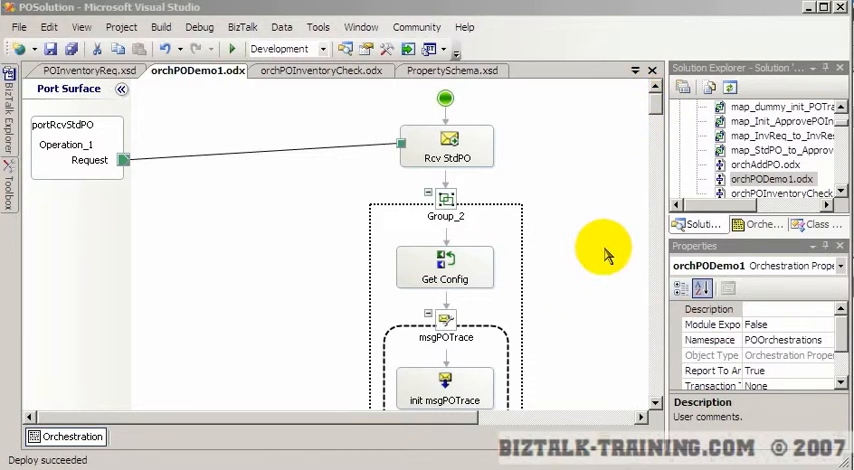
# Step: Append 'Additional Debug Info' to the Trace 1000 expression's logged PO XML string and confirm
pyautogui.scroll(-3)
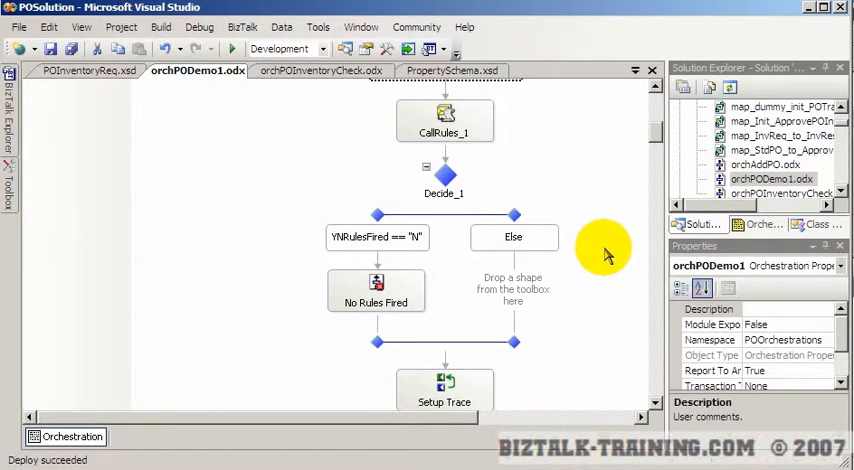
pyautogui.scroll(-3)
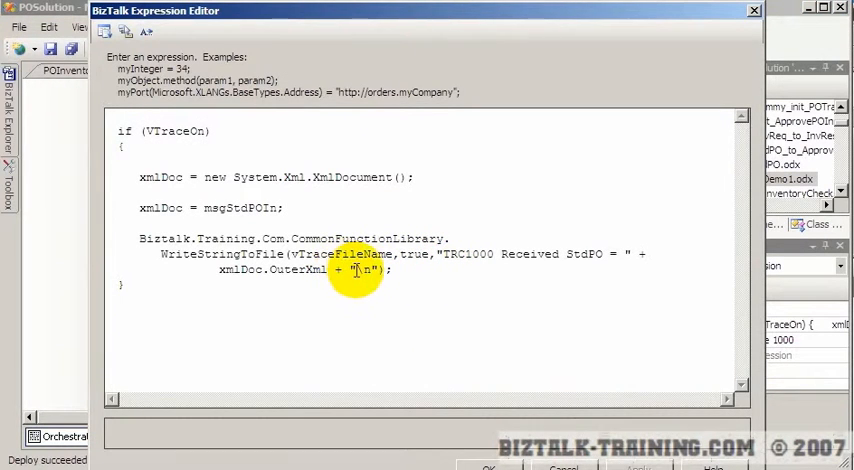
pyautogui.write('Additional Debug Info')
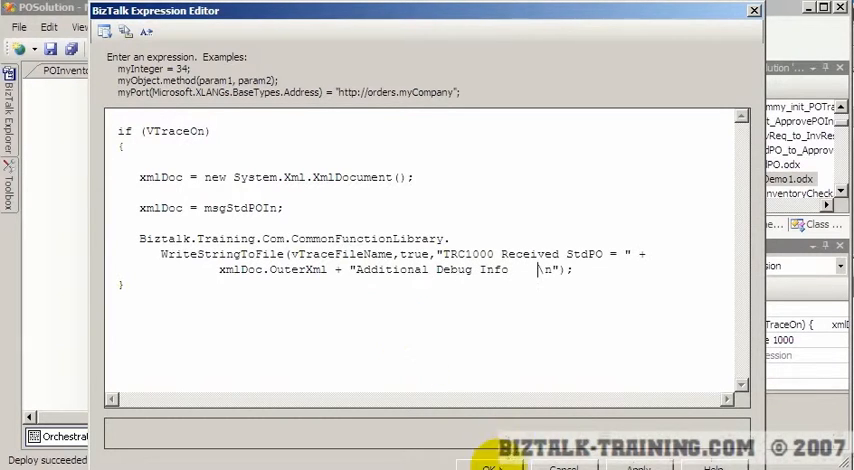
pyautogui.click(490, 464)
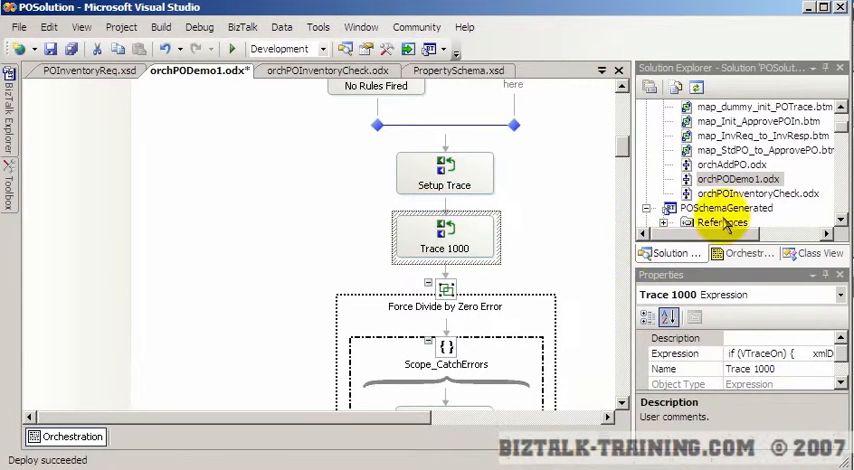
pyautogui.click(736, 178)
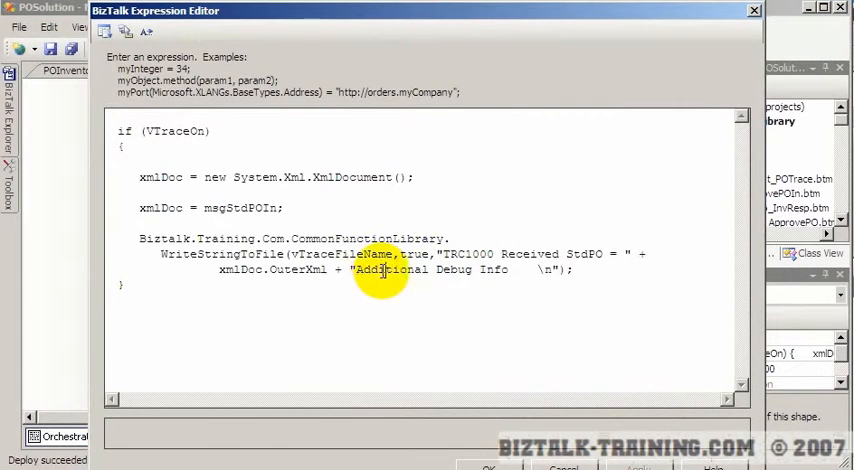
pyautogui.doubleClick(388, 270)
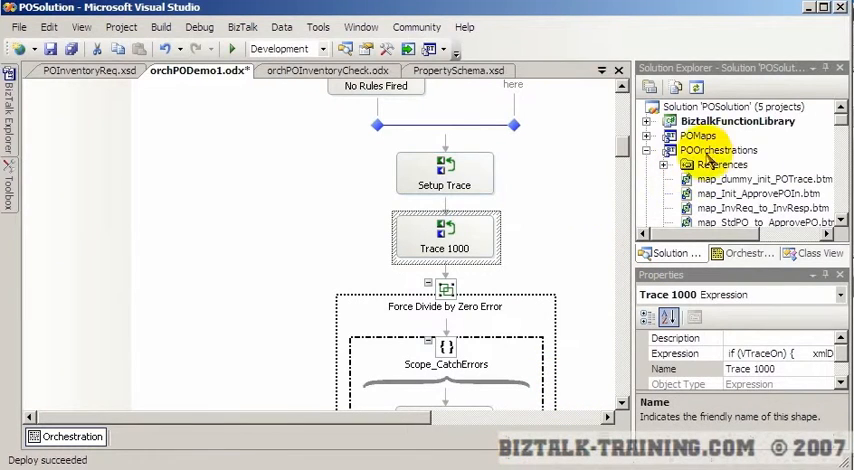
# Step: Build the POOrchestrations project from Solution Explorer with the updated trace expression
pyautogui.rightClick(718, 150)
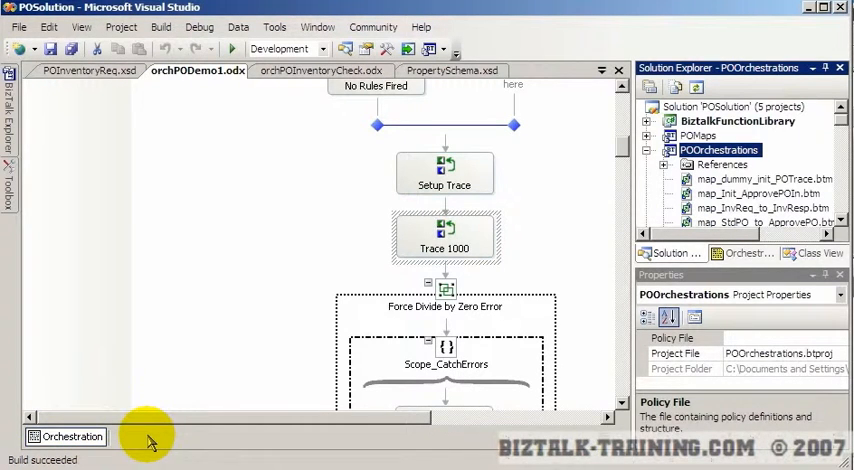
pyautogui.moveTo(204, 284)
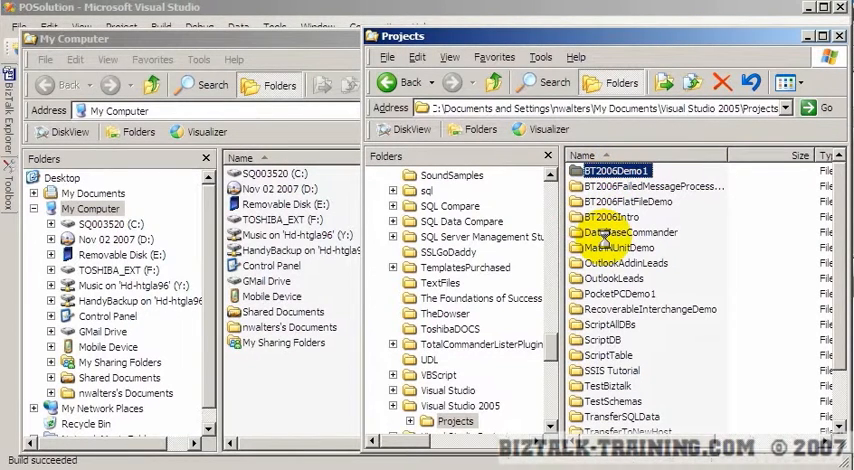
# Step: Browse through BT2006Intro and POSchemas to POOrchestrations bin\Development and sort by Type to find POOrchestrations.dll
pyautogui.doubleClick(616, 172)
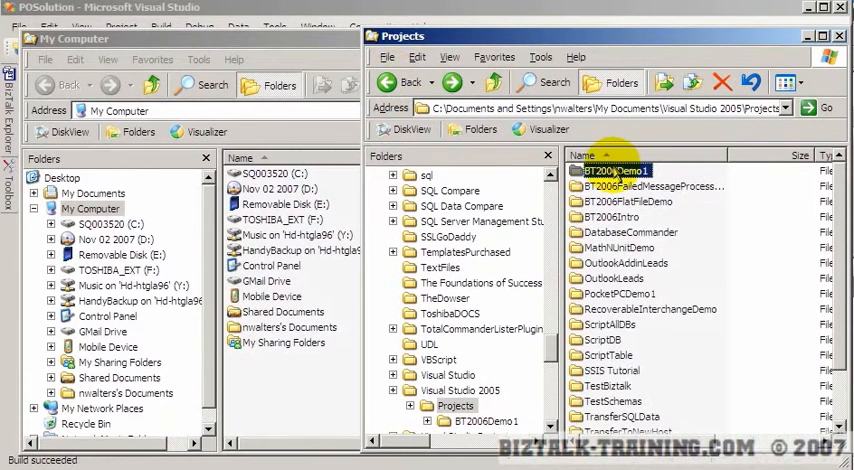
pyautogui.doubleClick(614, 170)
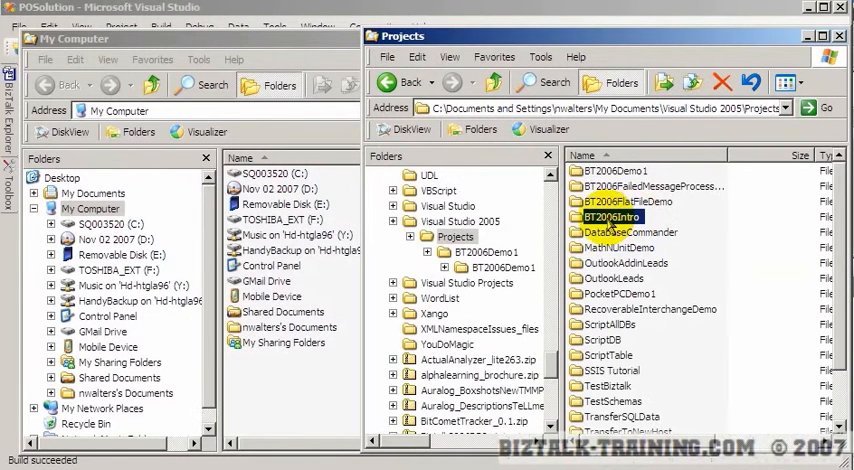
pyautogui.doubleClick(610, 216)
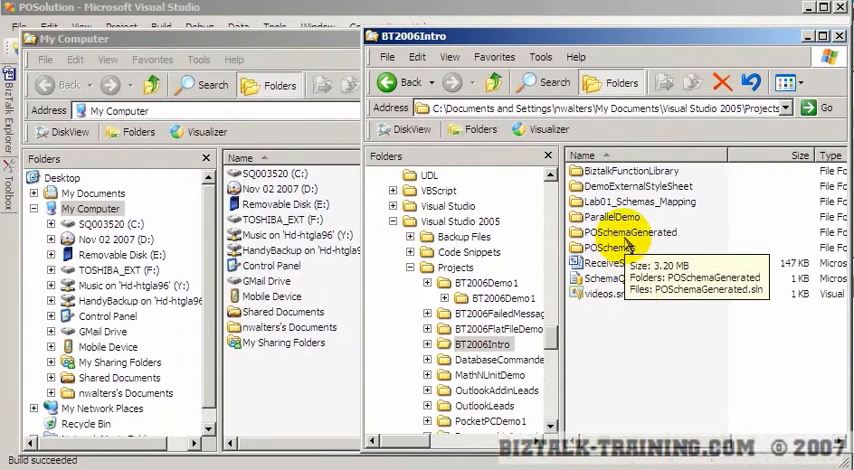
pyautogui.doubleClick(628, 248)
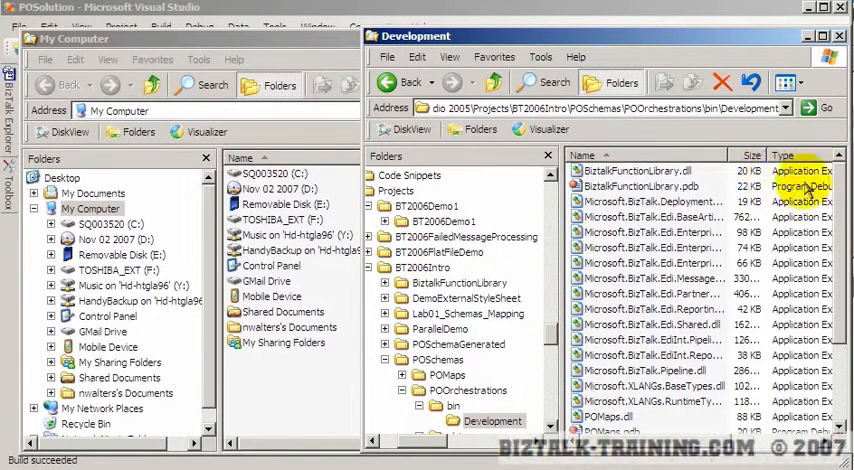
pyautogui.click(760, 156)
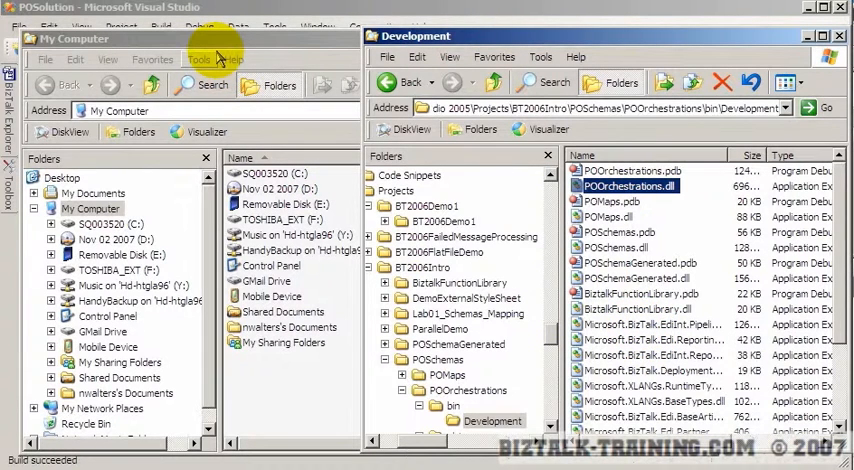
pyautogui.click(200, 58)
pyautogui.write('c')
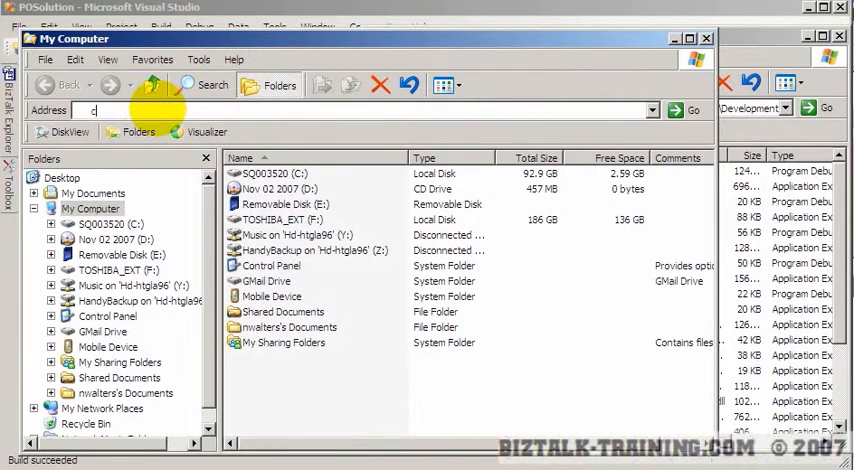
# Step: Navigate to C:\windows\assembly and locate the POOrchestrations and POSchemas GAC entries
pyautogui.write(':\\windows\\ass')
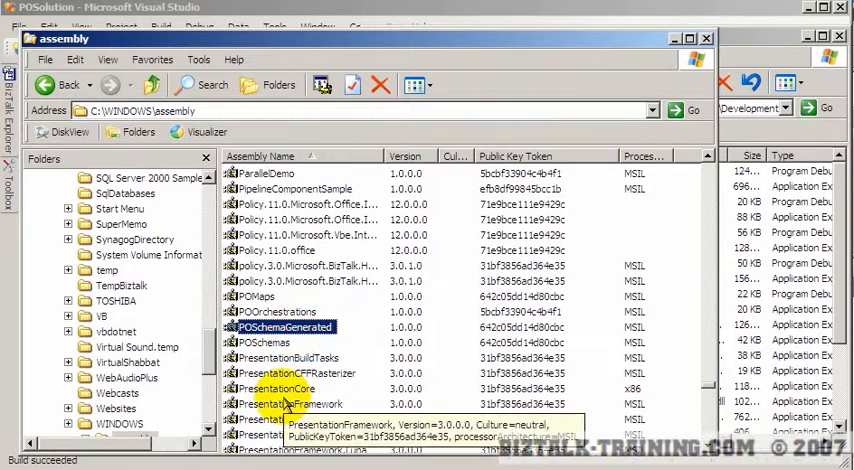
pyautogui.click(268, 342)
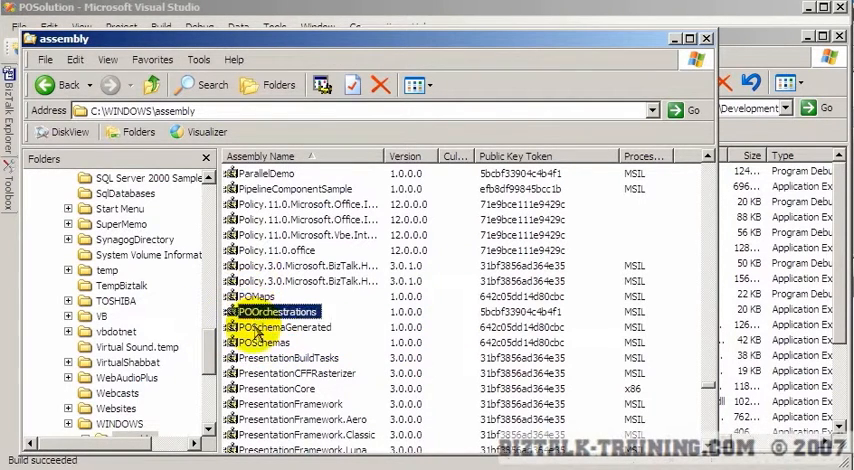
pyautogui.click(264, 342)
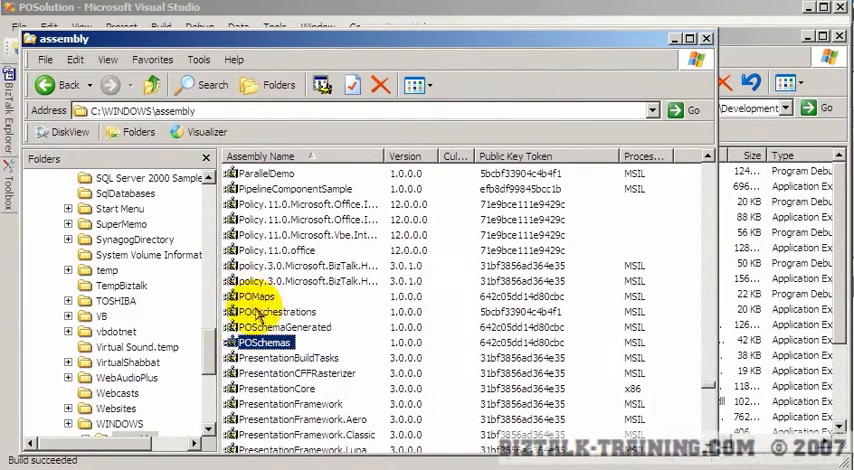
pyautogui.scroll(3)
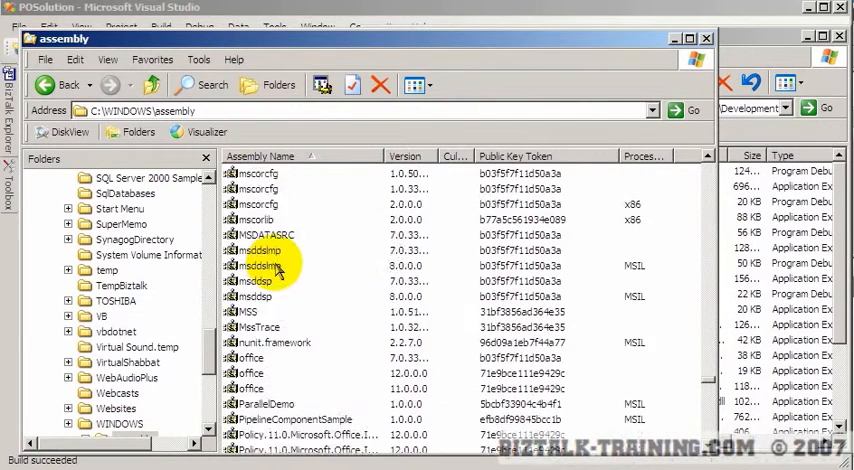
pyautogui.scroll(-3)
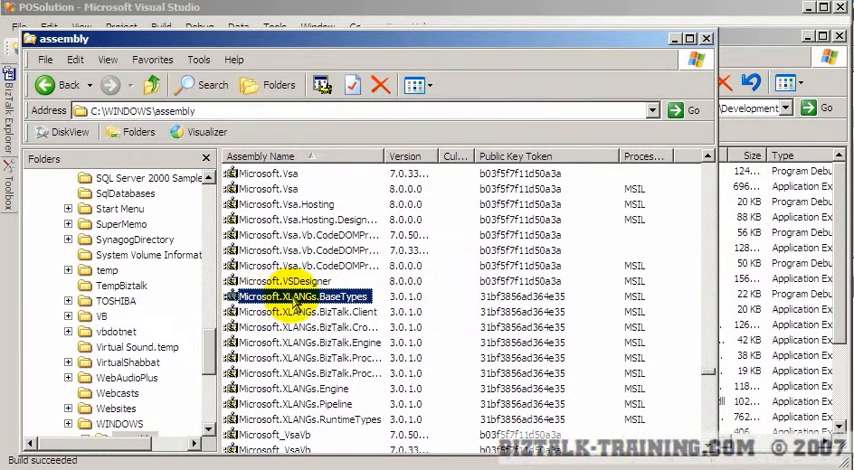
pyautogui.moveTo(316, 312)
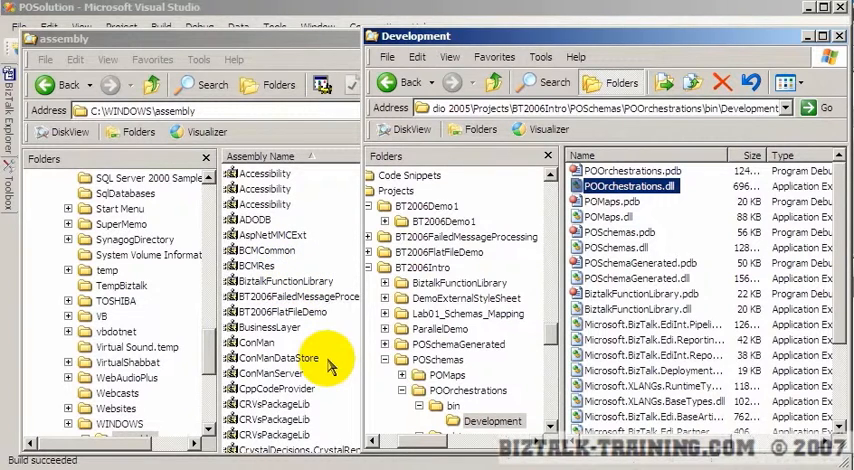
pyautogui.moveTo(304, 358)
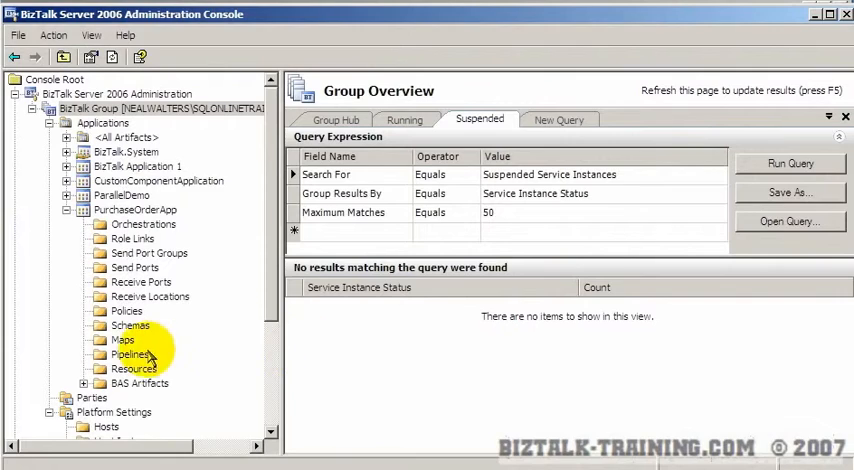
# Step: Restart the BizTalkServerApplication in-process host instance under Host Instances
pyautogui.scroll(-3)
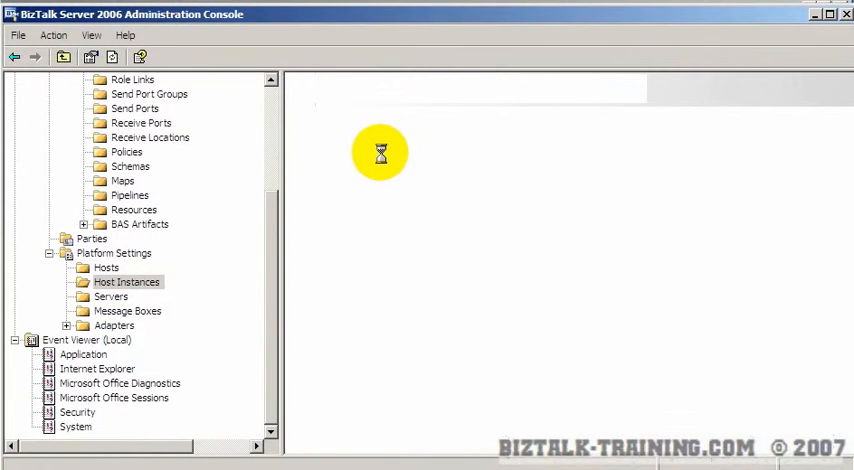
pyautogui.rightClick(340, 138)
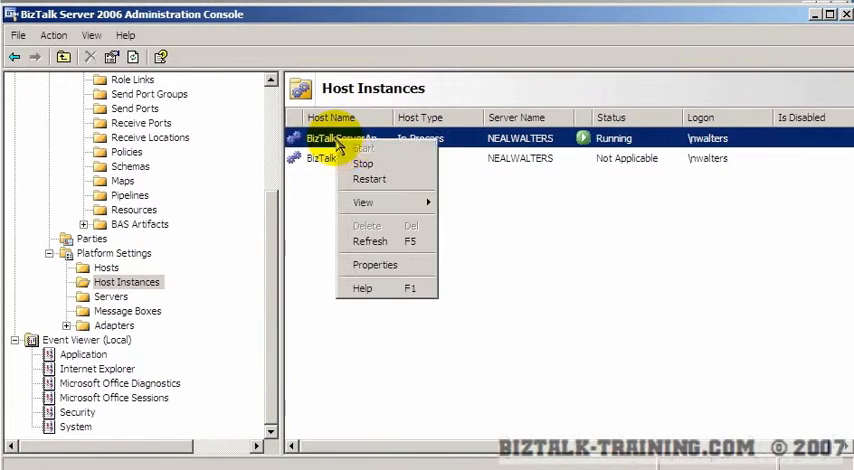
pyautogui.moveTo(368, 180)
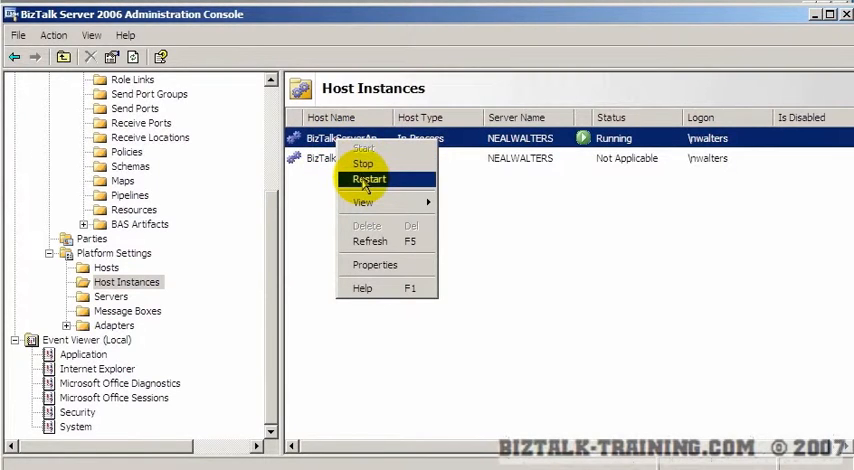
pyautogui.click(368, 180)
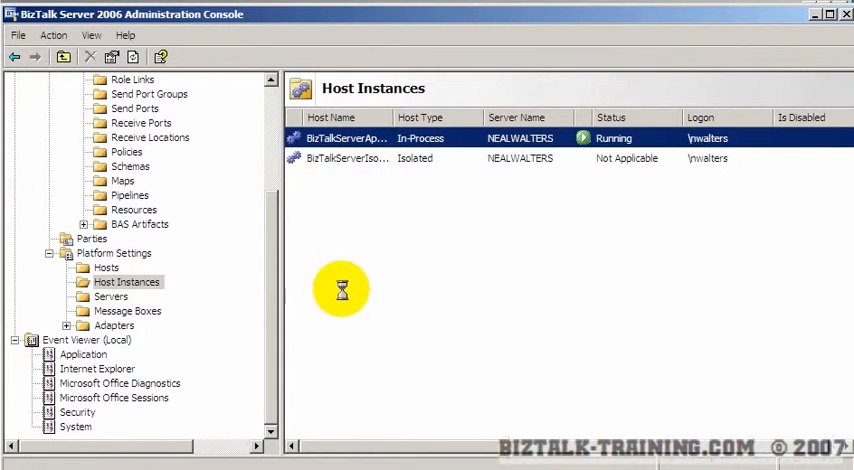